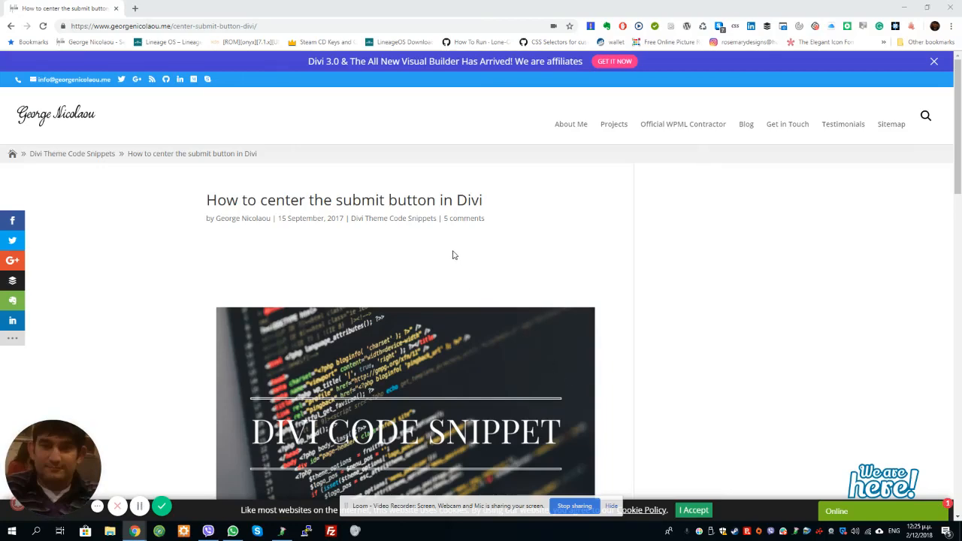
# Step: Open a new blank browser tab beside the 'How to center the submit button in Divi' article
pyautogui.scroll(-3)
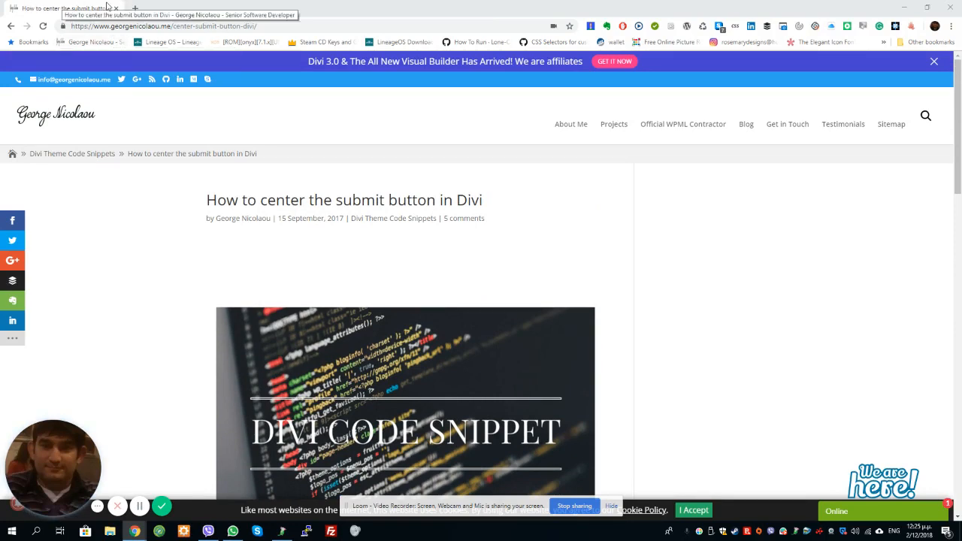
pyautogui.click(254, 8)
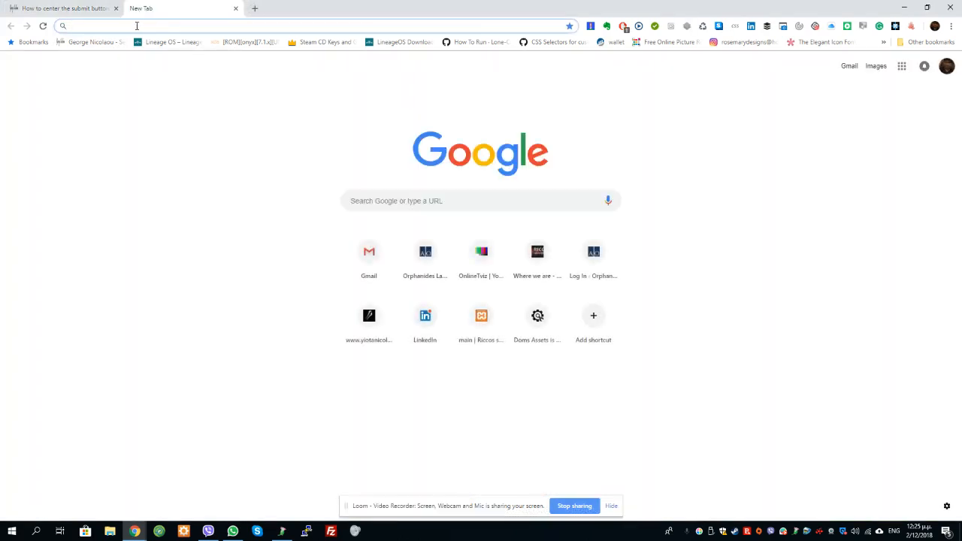
# Step: Sign in to the site's wp-admin as george to reach the Dashboard
pyautogui.write('george')
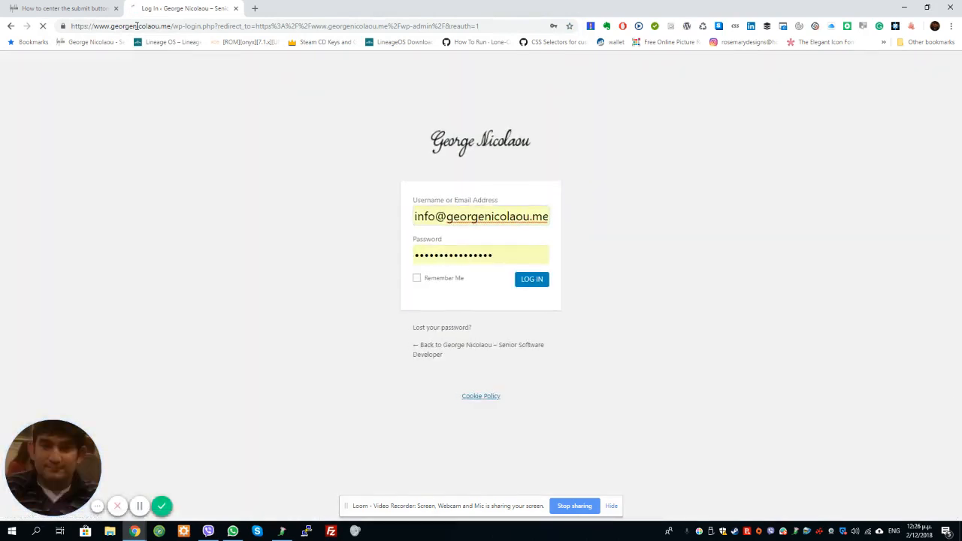
pyautogui.click(531, 279)
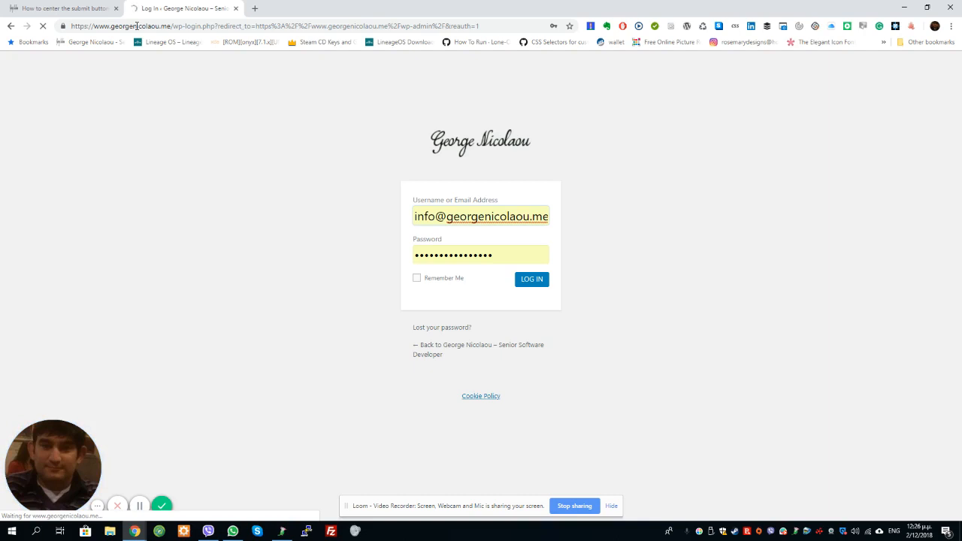
pyautogui.click(530, 279)
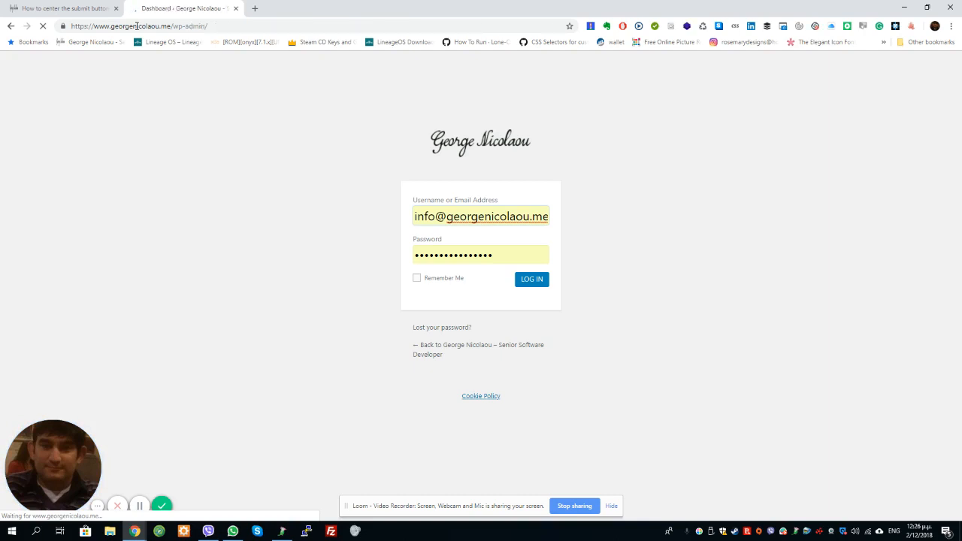
pyautogui.click(531, 279)
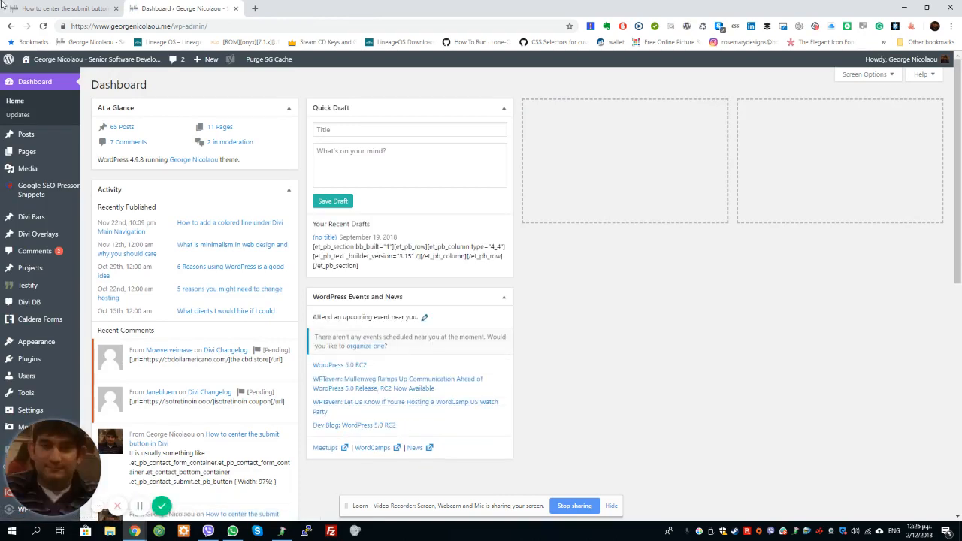
pyautogui.moveTo(26, 151)
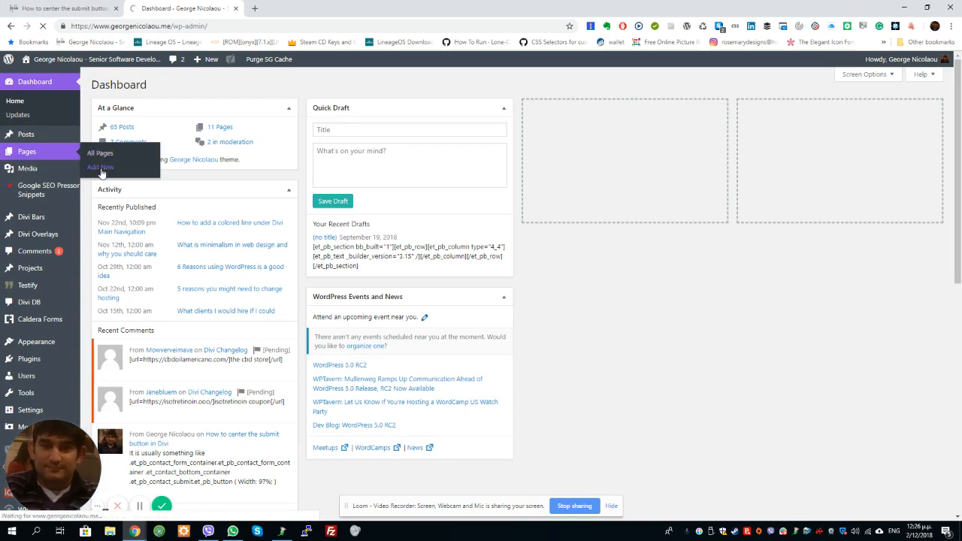
# Step: Open a blank Add New Page editor from the Pages menu
pyautogui.click(100, 167)
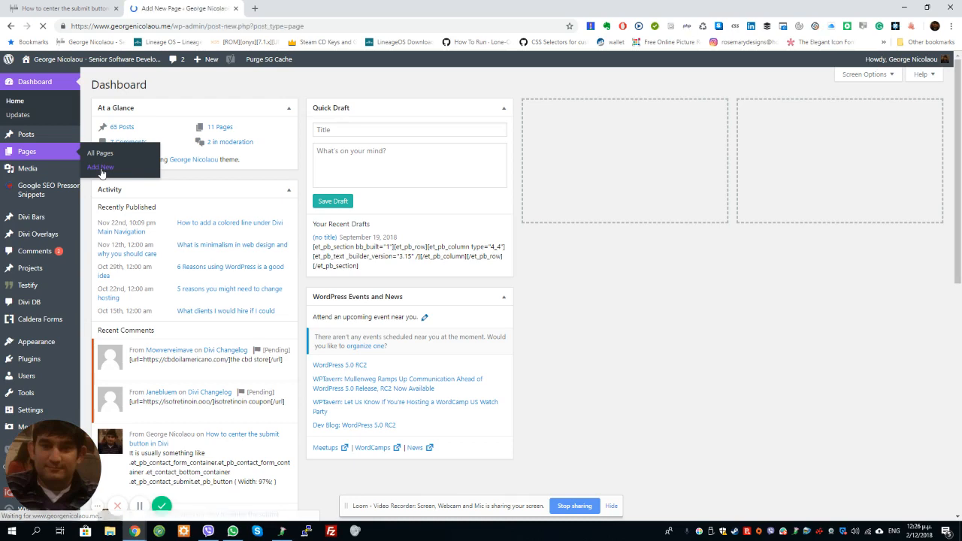
pyautogui.click(100, 166)
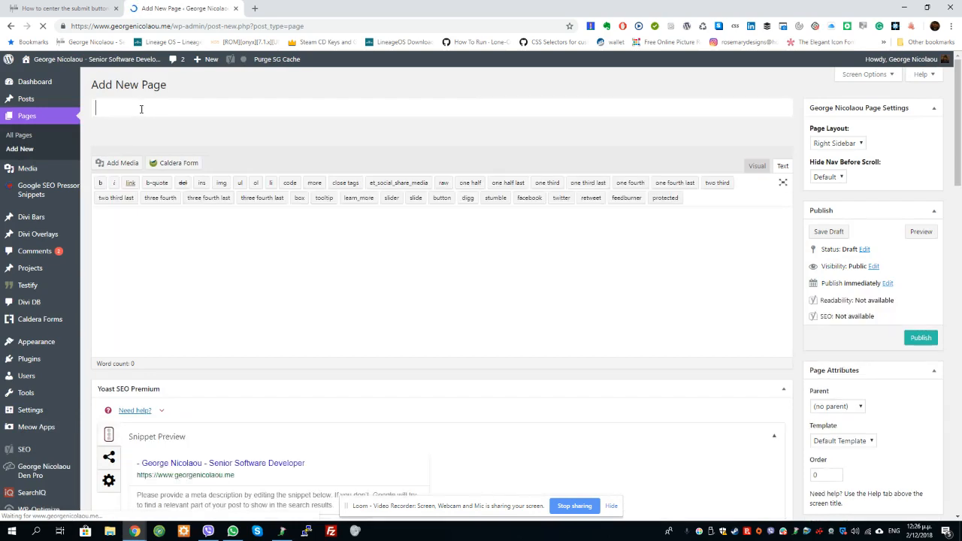
# Step: Title the new page 'test contact' and switch it to the Divi Builder
pyautogui.write('test contac')
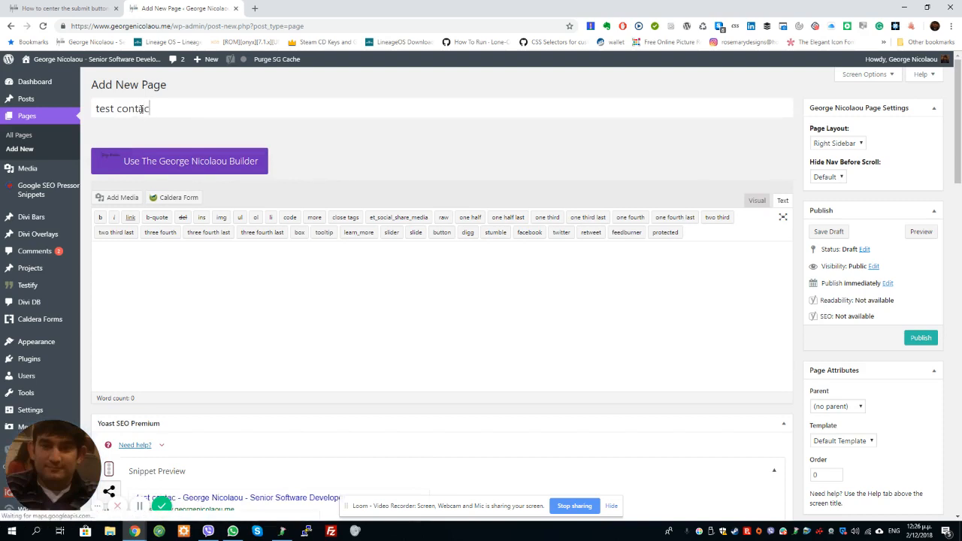
pyautogui.press('Backspace')
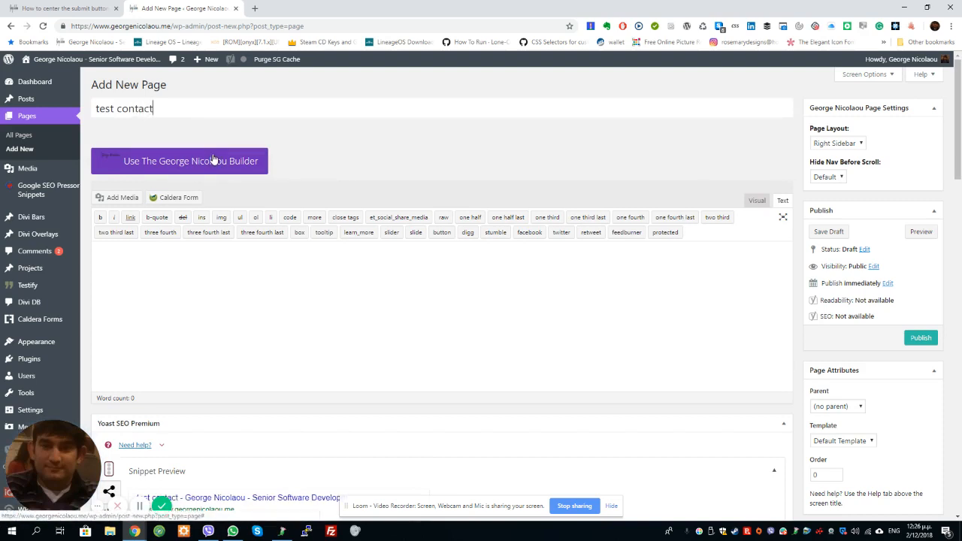
pyautogui.click(180, 160)
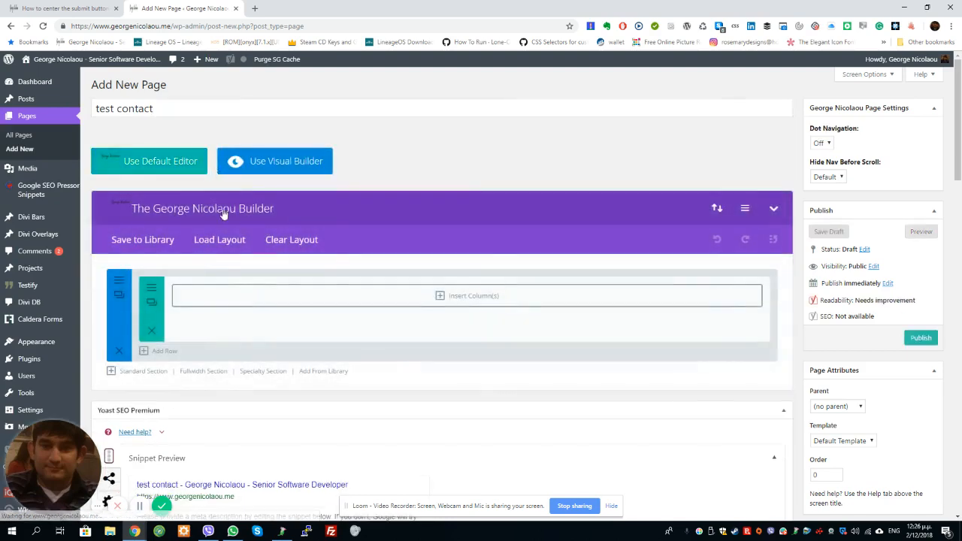
# Step: Add a one-column row holding a Contact Form module, and begin publishing
pyautogui.click(467, 295)
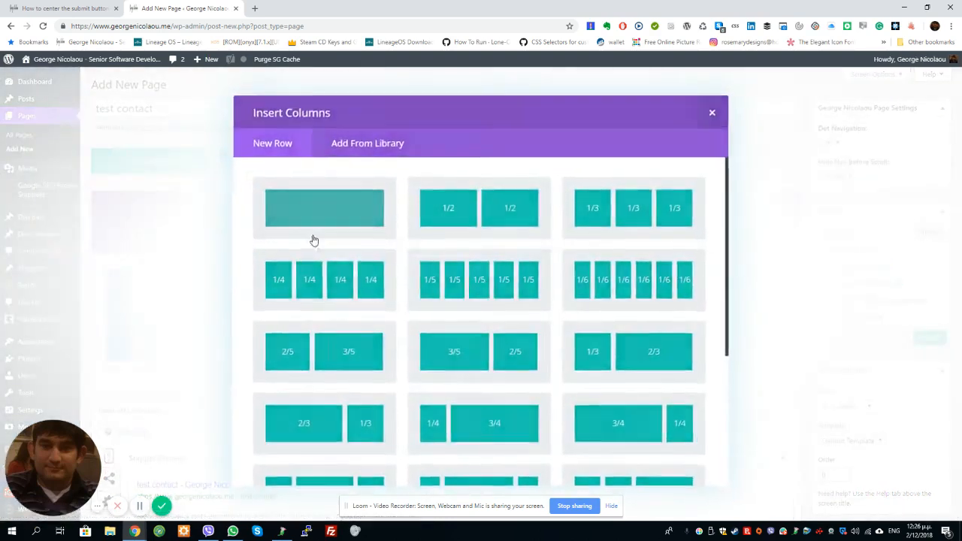
pyautogui.click(712, 113)
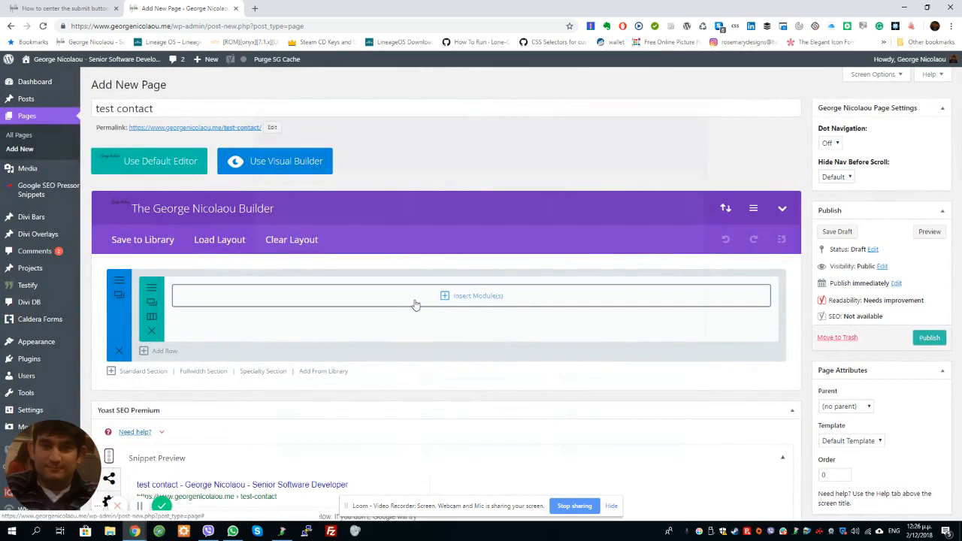
pyautogui.click(472, 295)
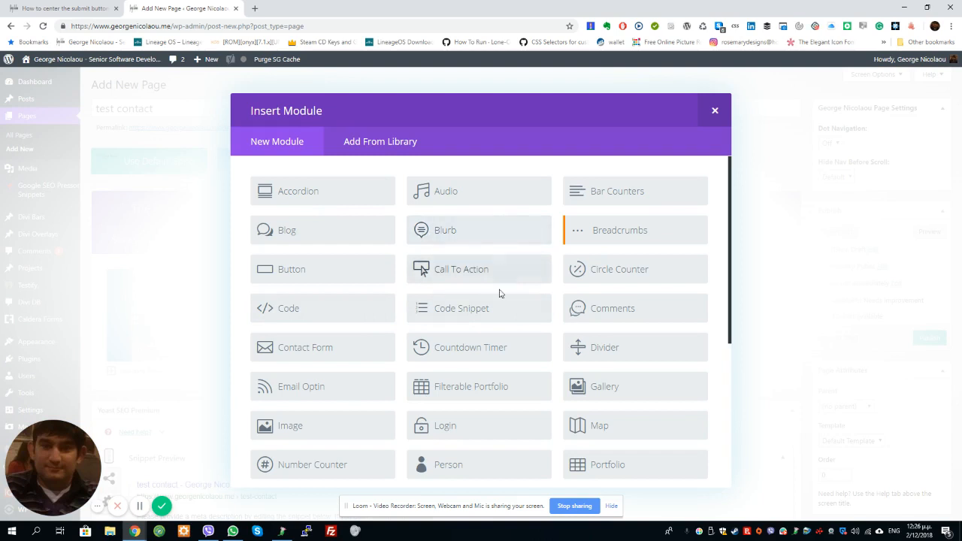
pyautogui.moveTo(545, 353)
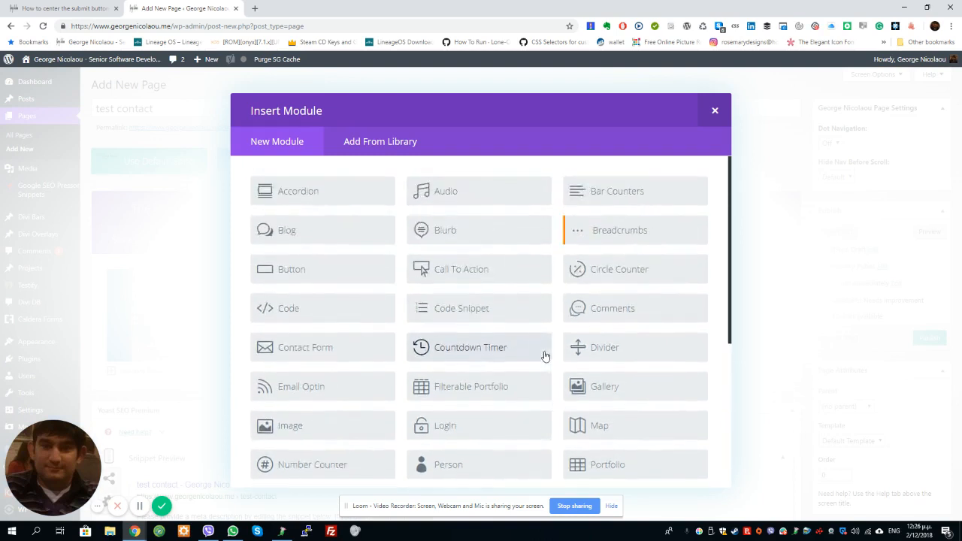
pyautogui.scroll(-3)
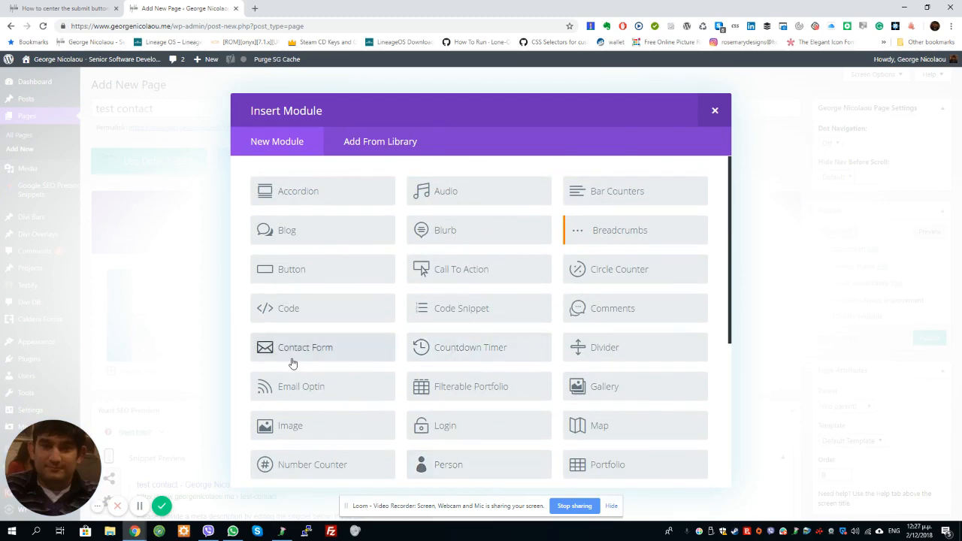
pyautogui.click(305, 348)
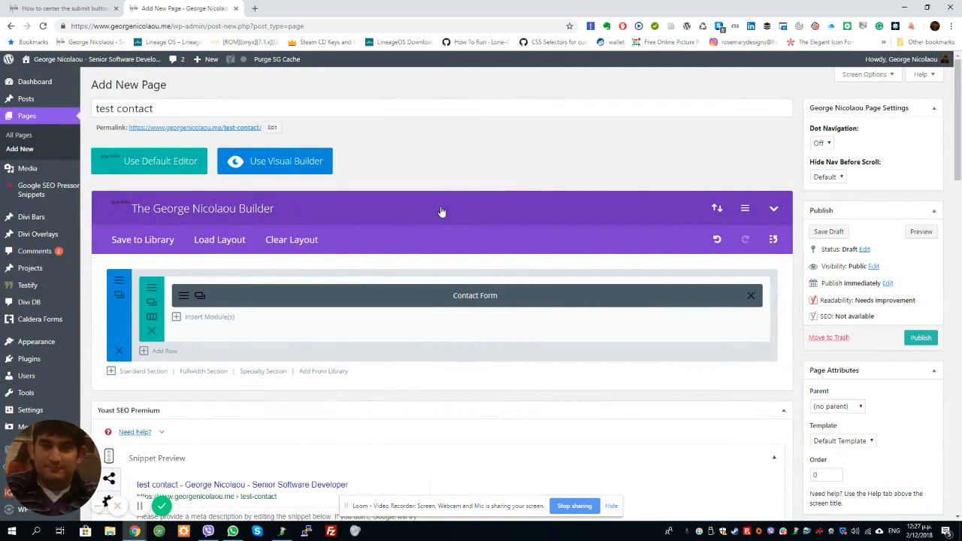
pyautogui.click(920, 338)
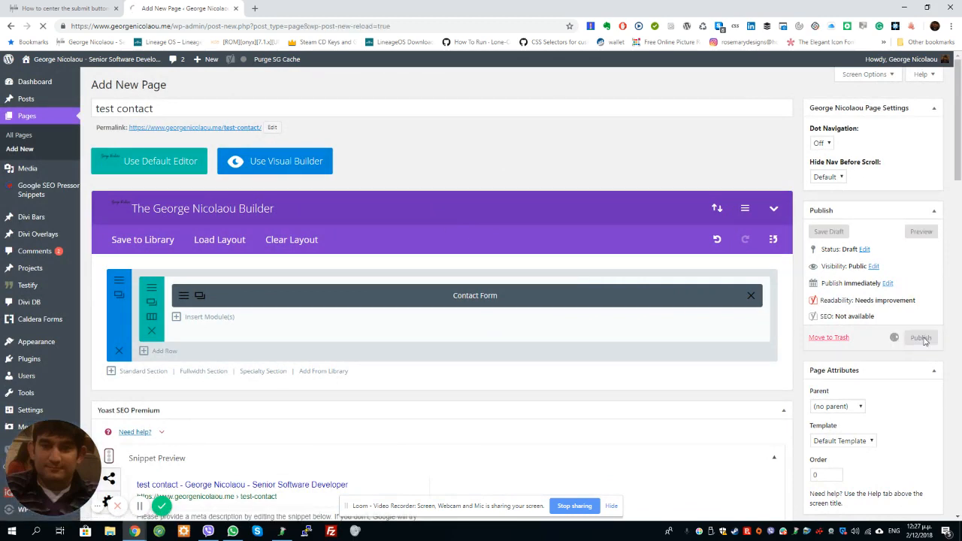
# Step: Publish the 'test contact' page and wait for its Edit Page screen to reload
pyautogui.click(920, 337)
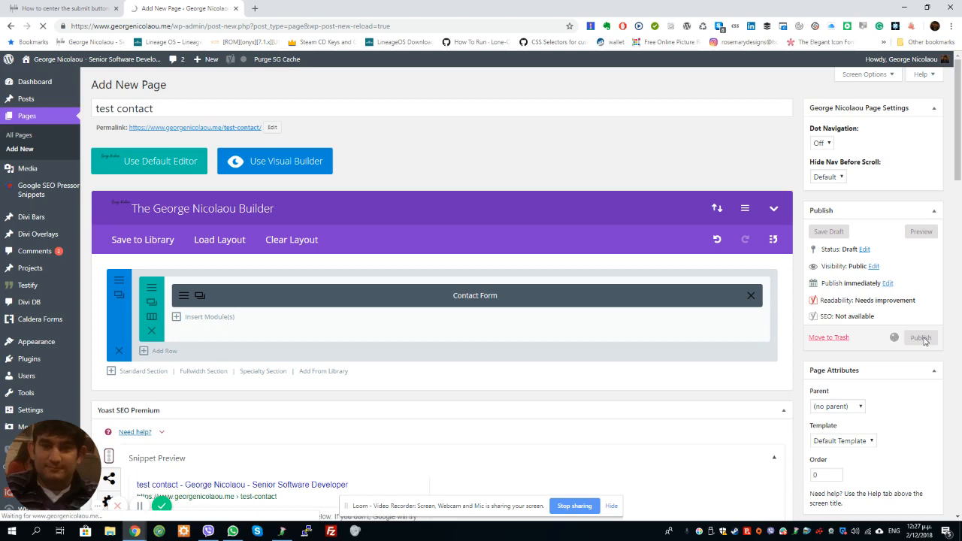
pyautogui.moveTo(893, 336)
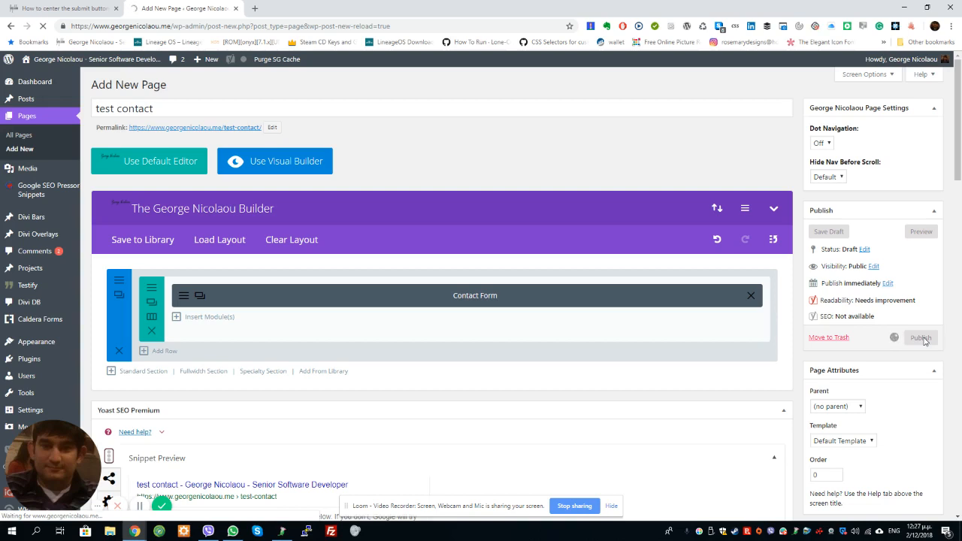
pyautogui.click(920, 337)
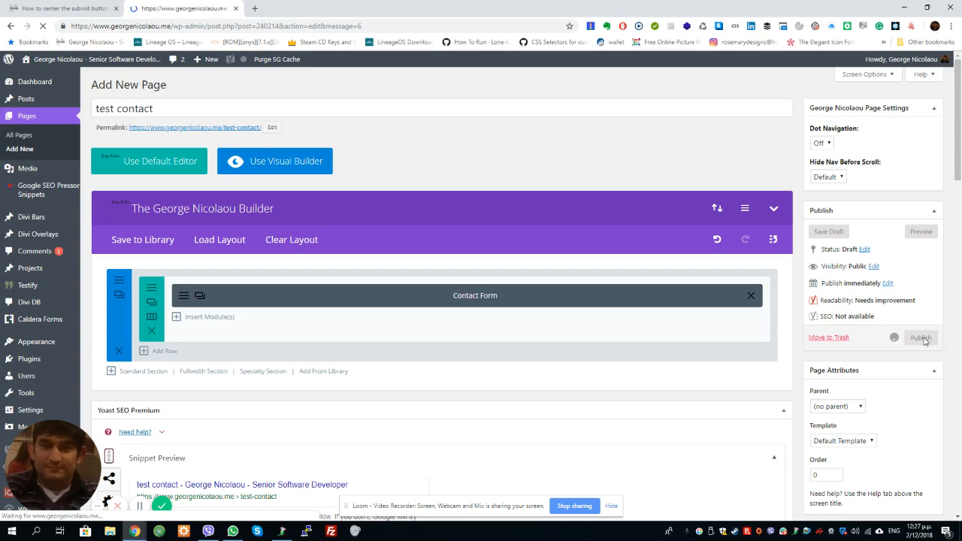
pyautogui.click(919, 337)
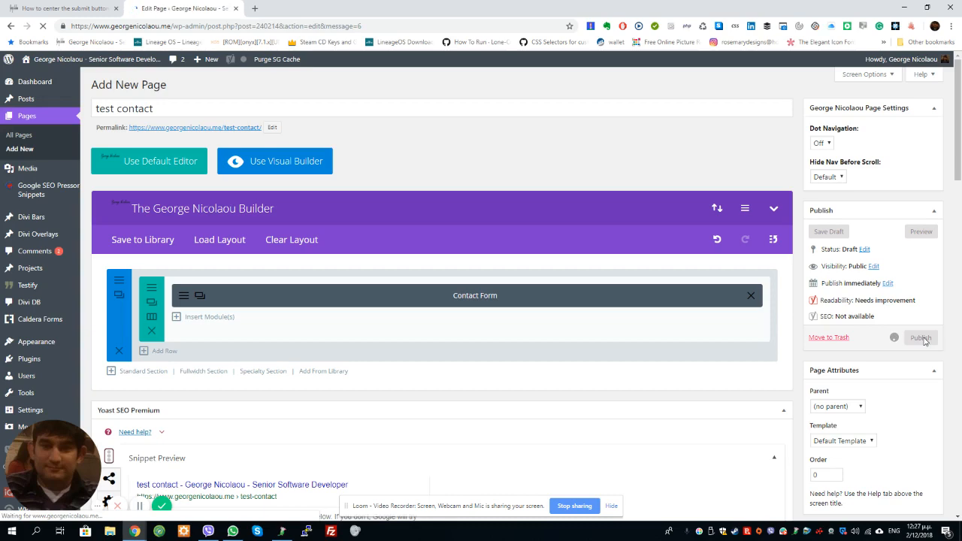
pyautogui.click(920, 337)
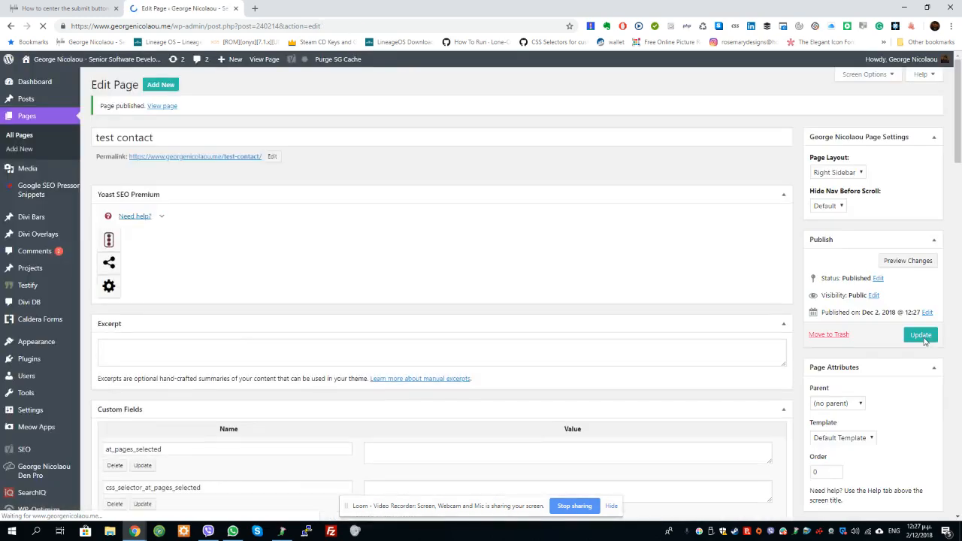
# Step: Open the live 'test contact' page via 'View page' in the published notice
pyautogui.click(921, 334)
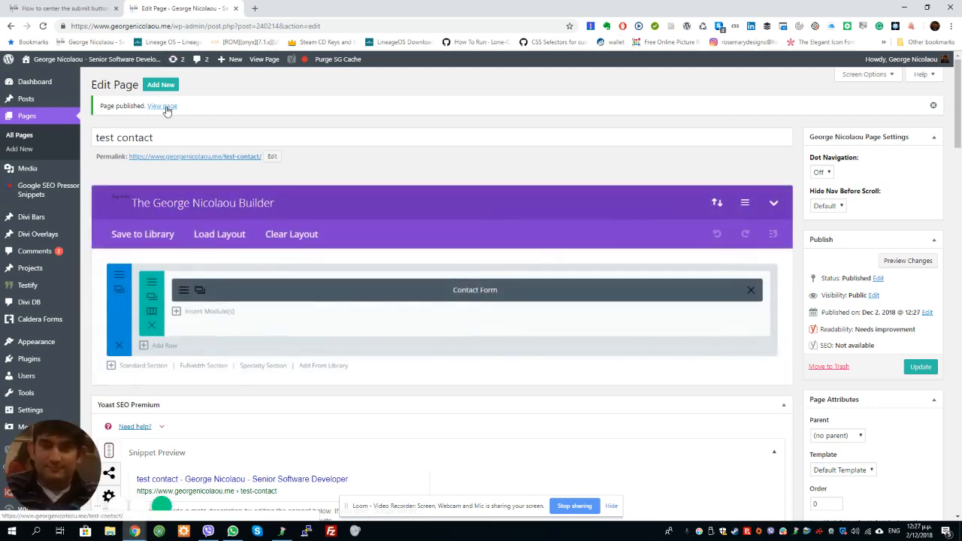
pyautogui.click(162, 106)
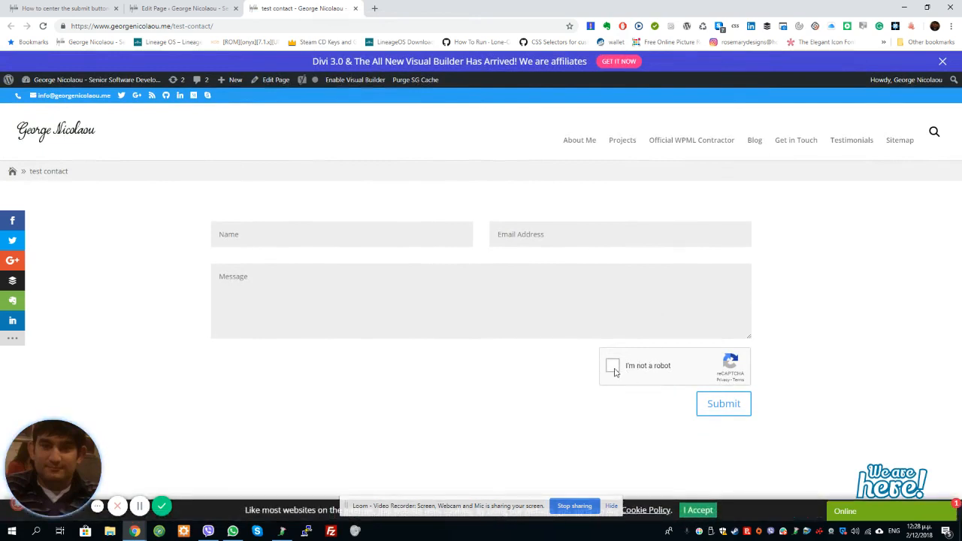
pyautogui.moveTo(719, 403)
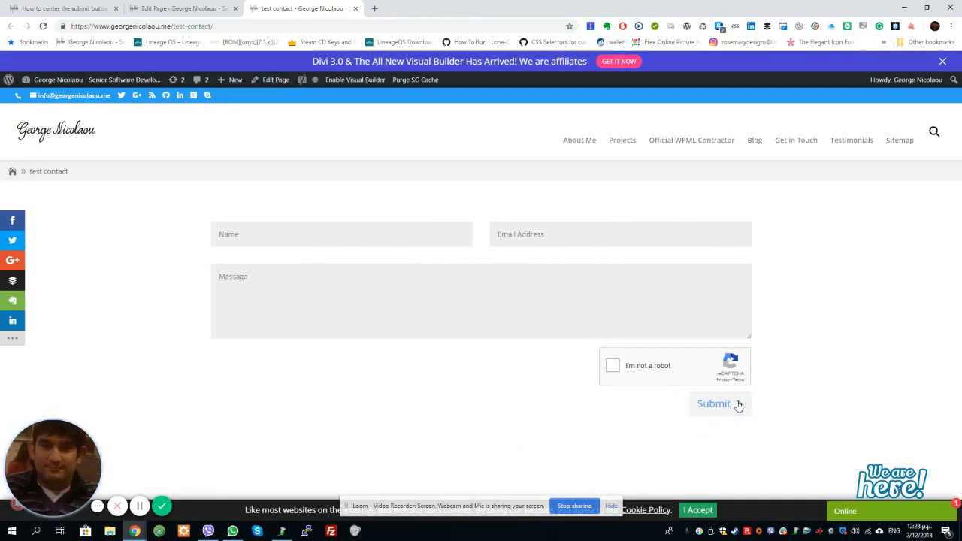
# Step: Launch the Theme Customizer from the site-name dropdown in the admin bar
pyautogui.click(94, 80)
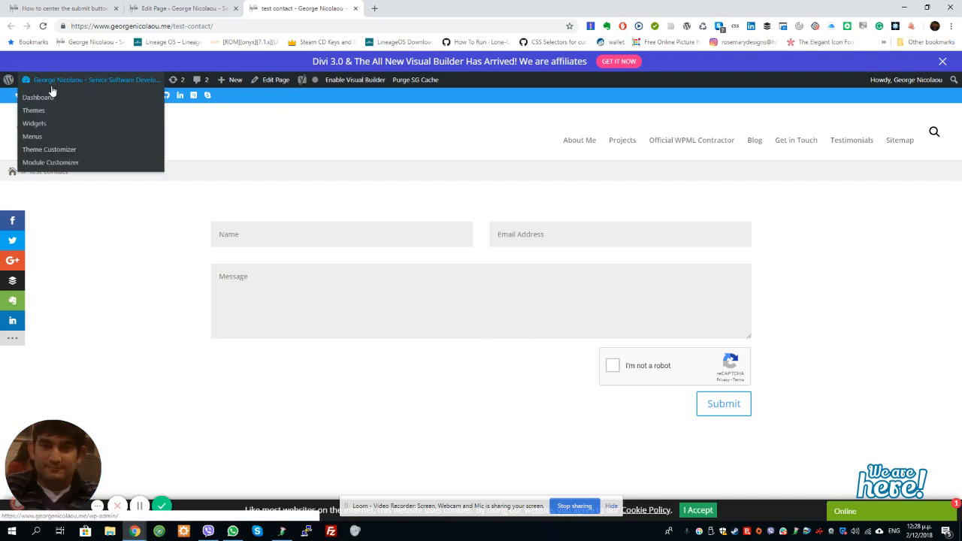
pyautogui.moveTo(32, 137)
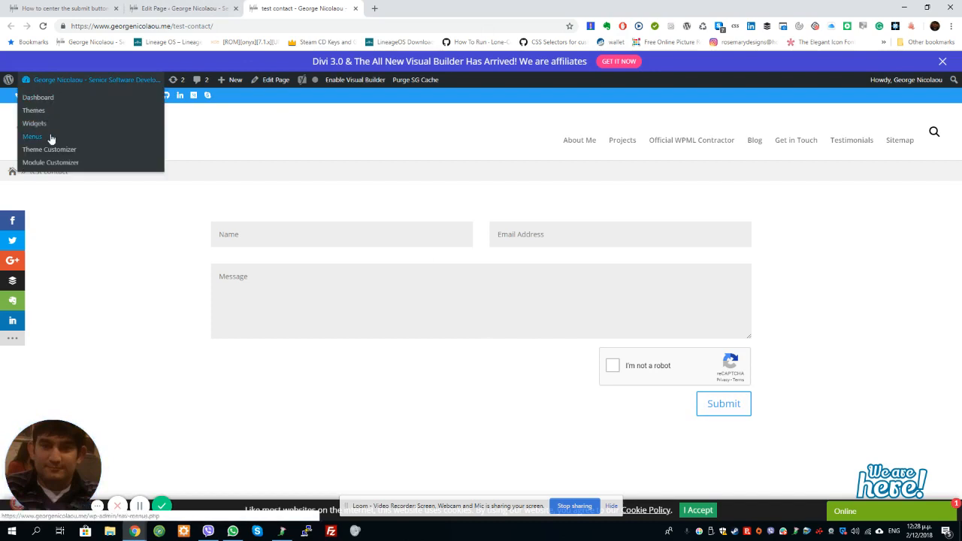
pyautogui.click(304, 133)
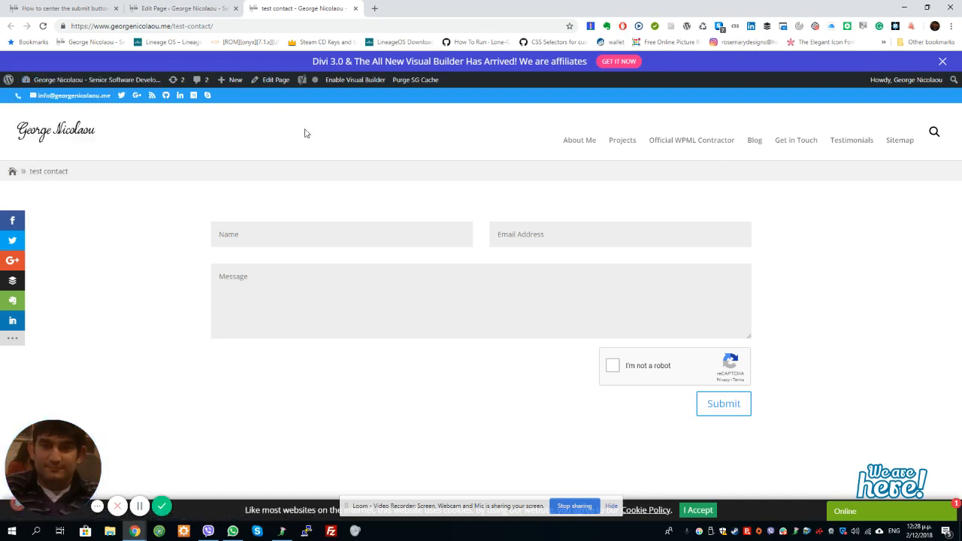
pyautogui.moveTo(246, 158)
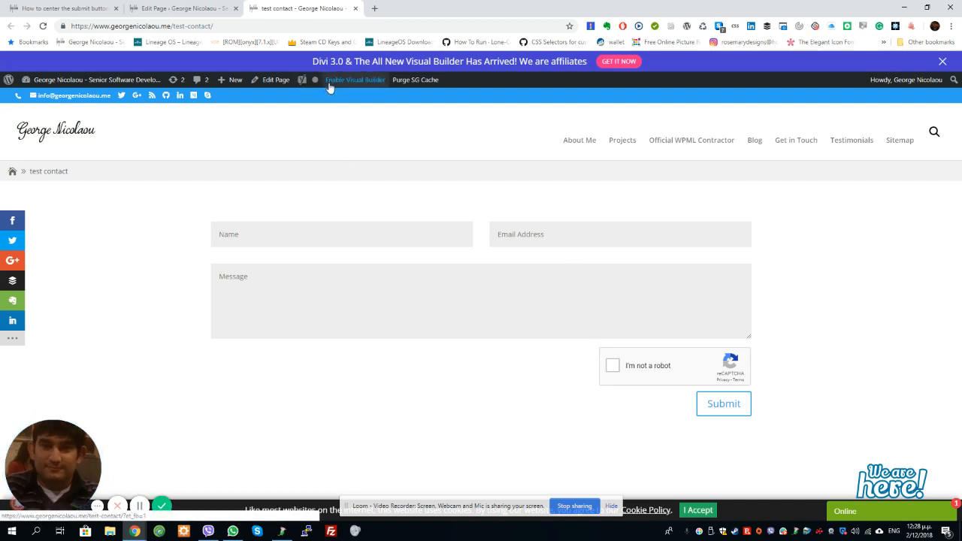
pyautogui.click(56, 80)
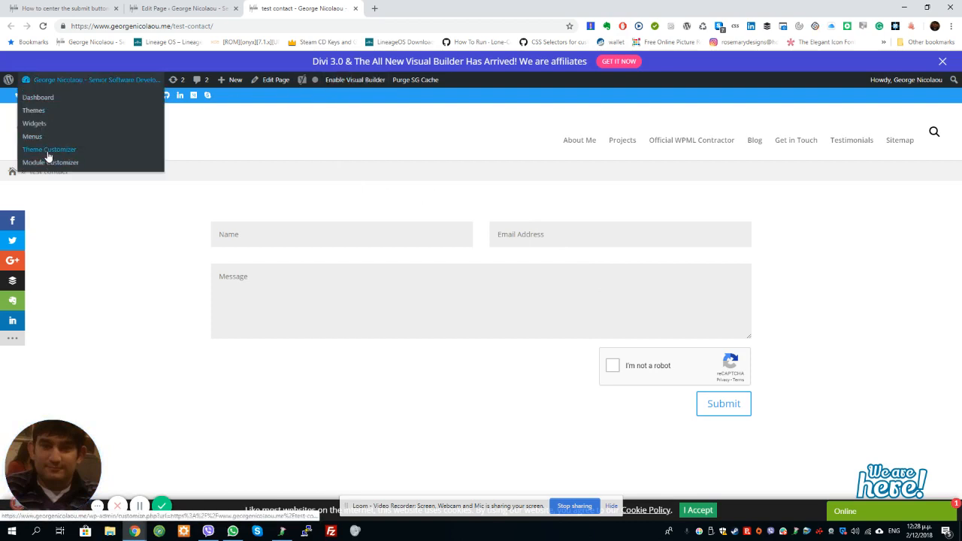
pyautogui.click(49, 149)
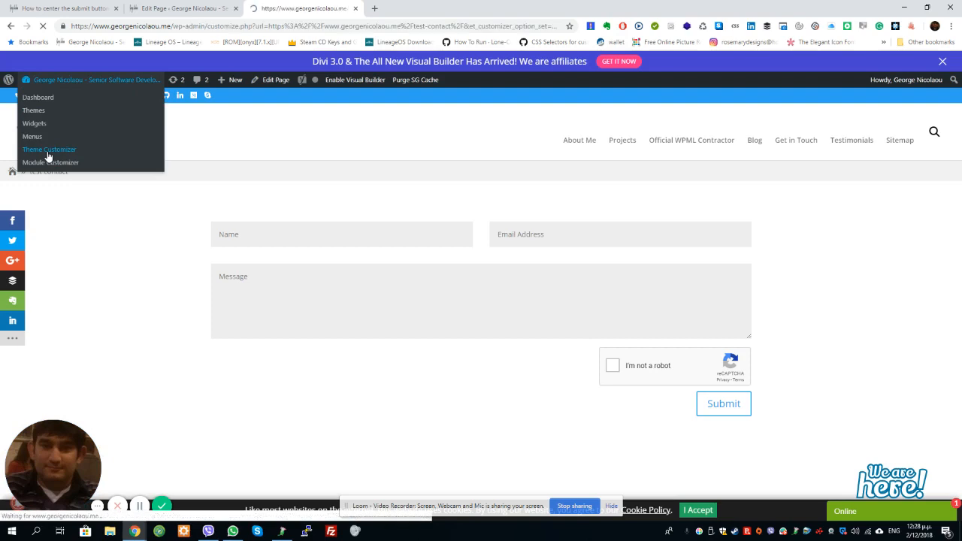
# Step: Show the Additional CSS panel and scroll to the end of the existing CSS
pyautogui.click(48, 148)
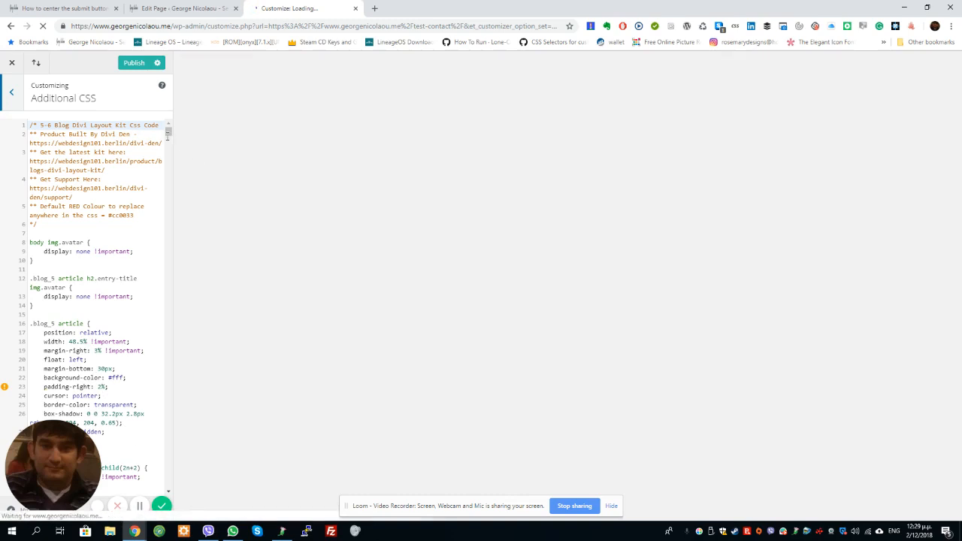
pyautogui.scroll(-3)
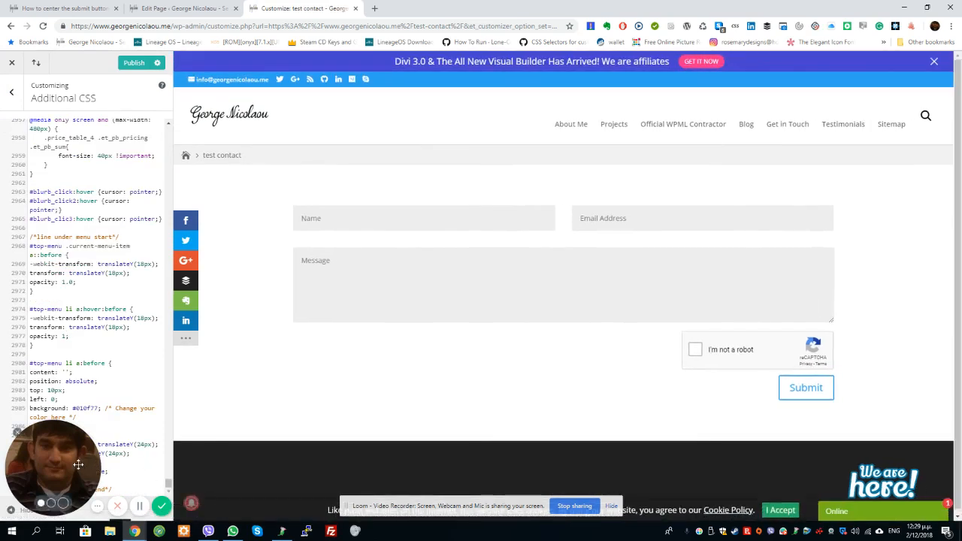
pyautogui.moveTo(64, 421)
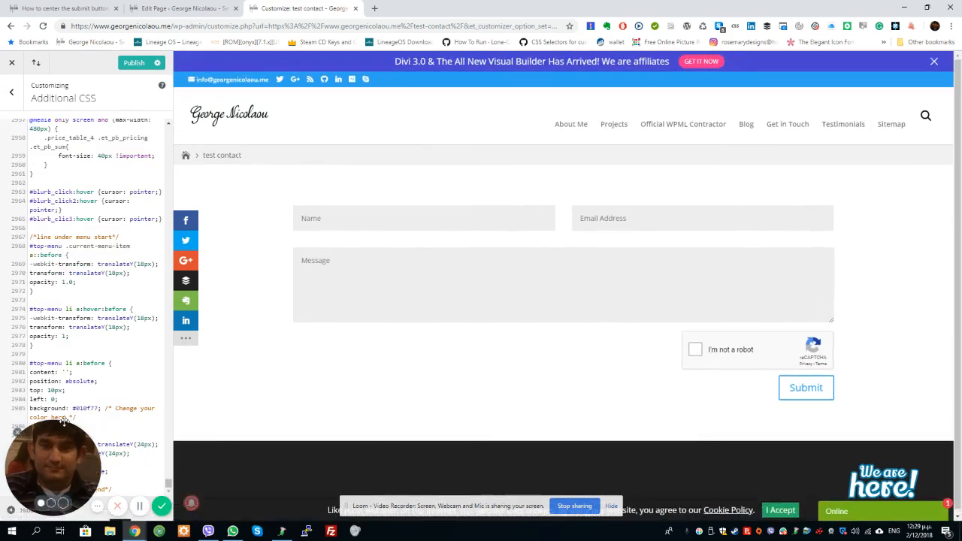
pyautogui.moveTo(329, 446)
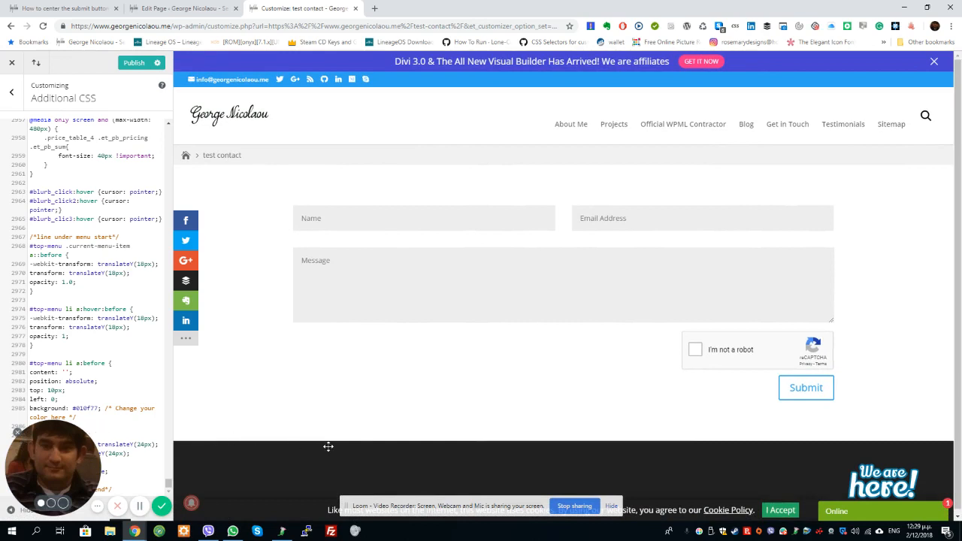